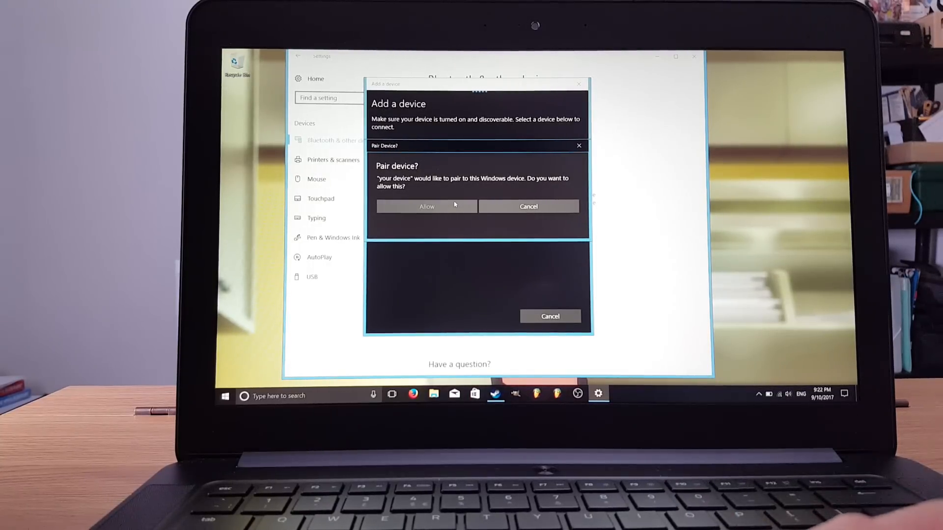
Step: Allow the pairing request so the Xbox Wireless Controller connects to this PC
click(425, 206)
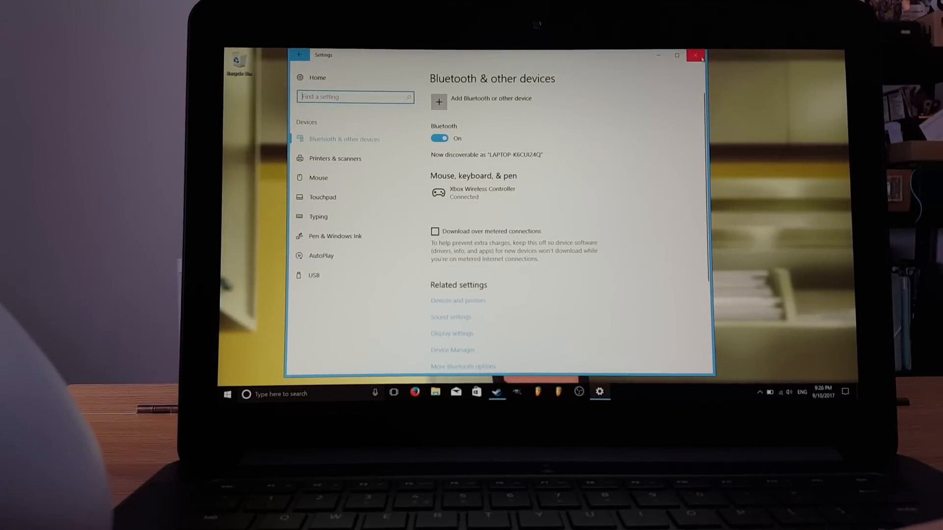
Step: Close the Settings window, leaving the desktop clear with the controller paired
click(694, 55)
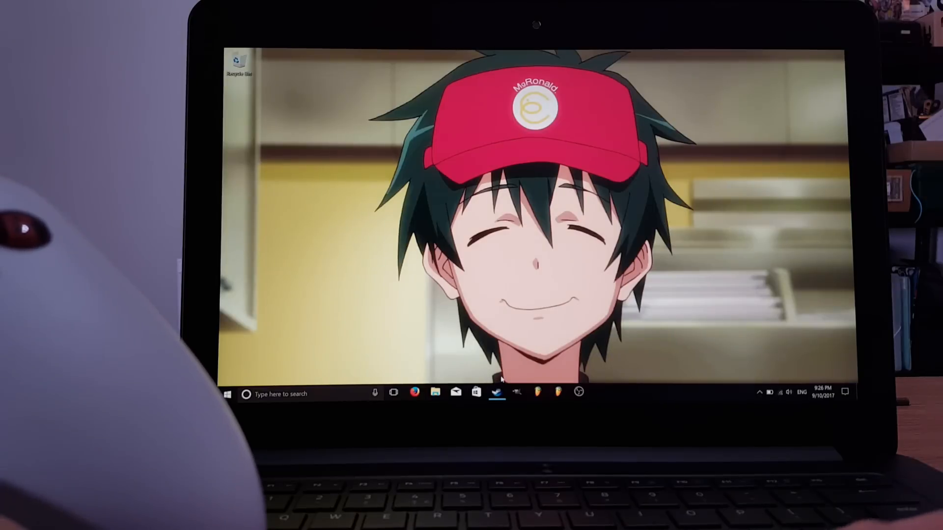
mouse_move(497, 392)
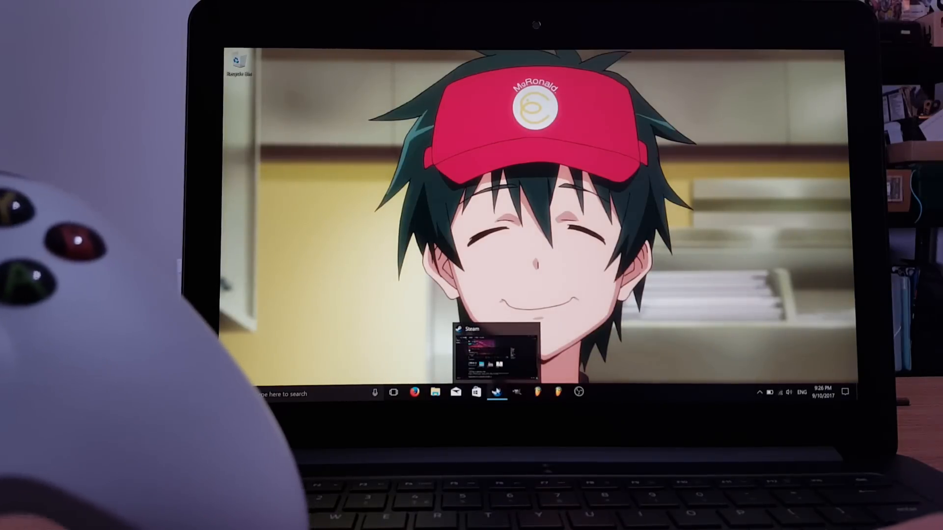